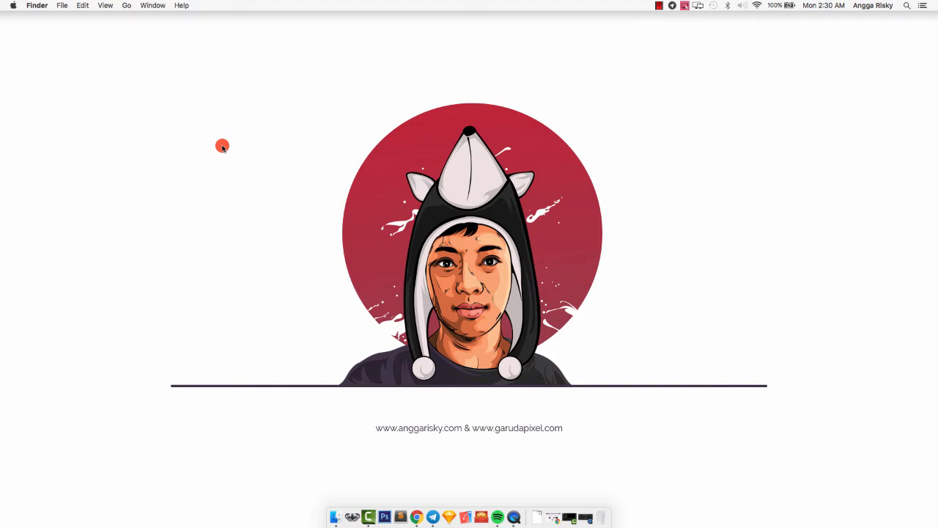
mouse_move(337, 390)
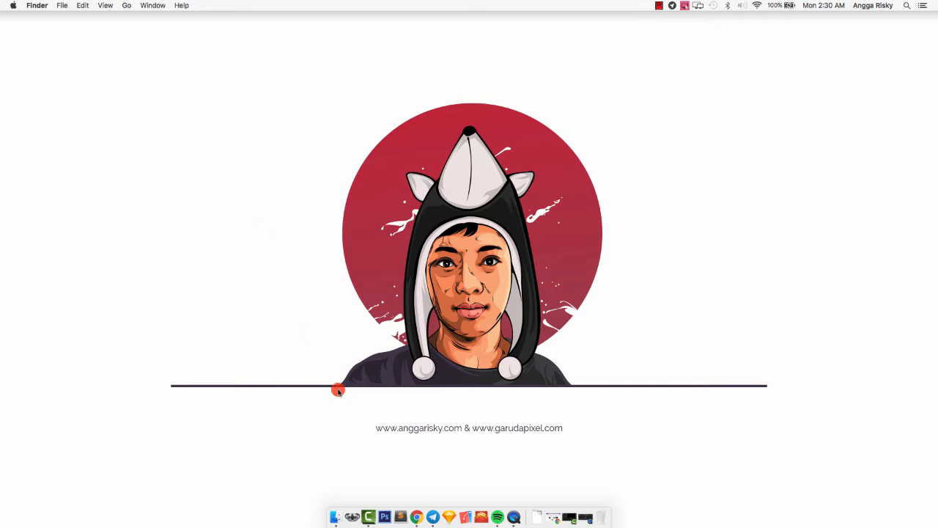
mouse_move(417, 516)
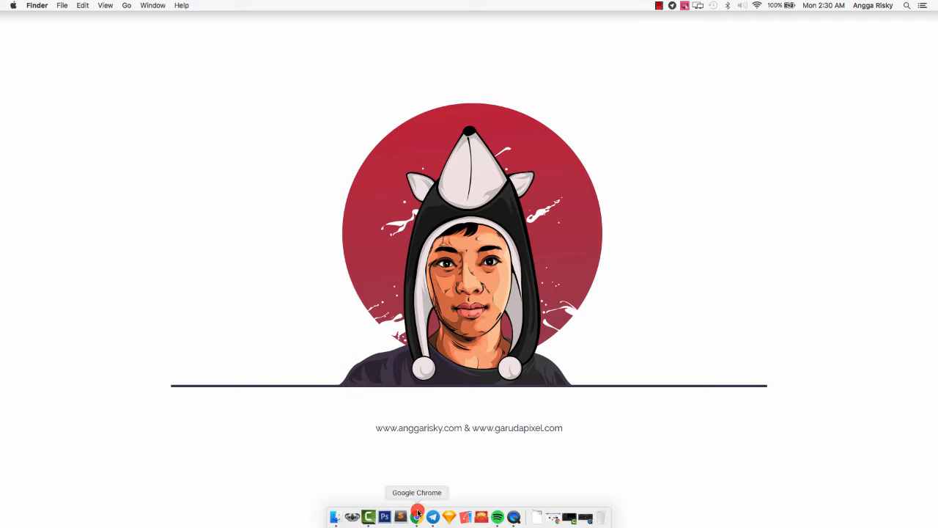
Step: Launch Chrome on sketchappsources.com and scroll through the Latest resources grid to the curated collections
click(425, 517)
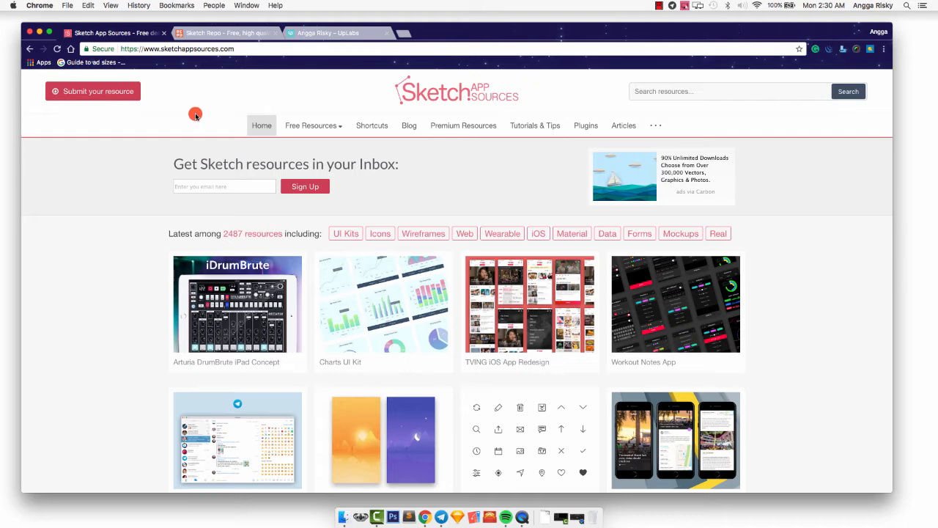
scroll(down, 3)
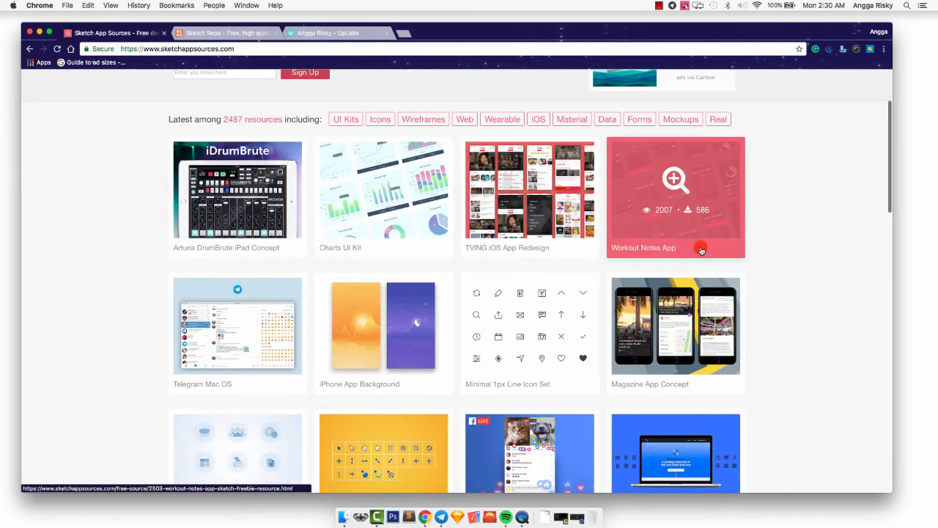
scroll(down, 3)
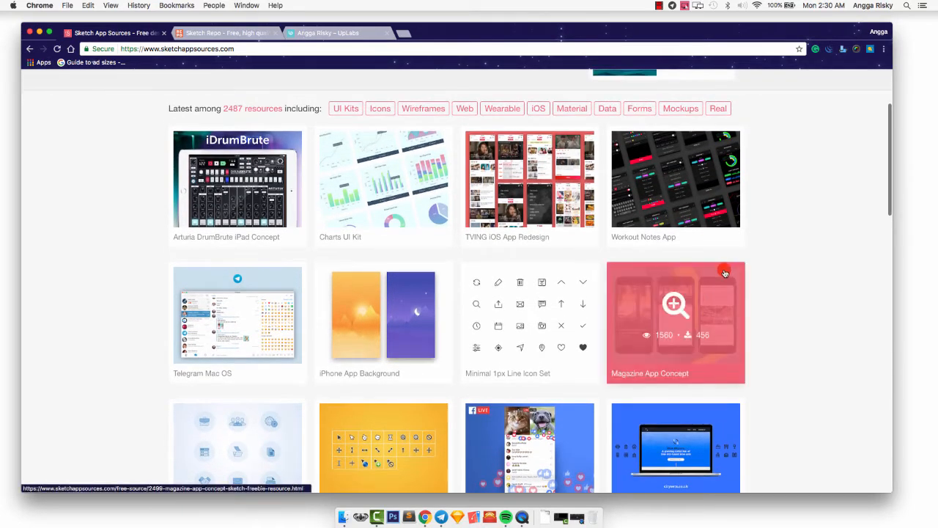
mouse_move(571, 290)
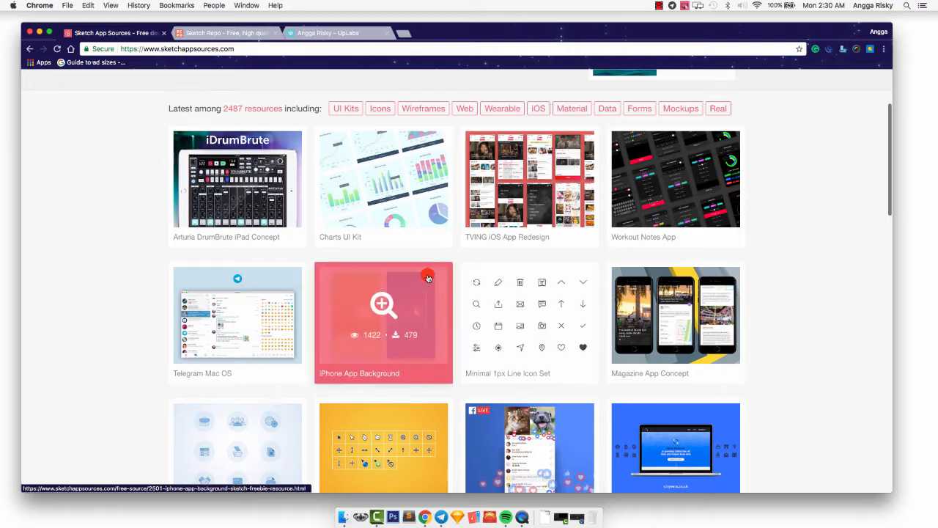
scroll(down, 3)
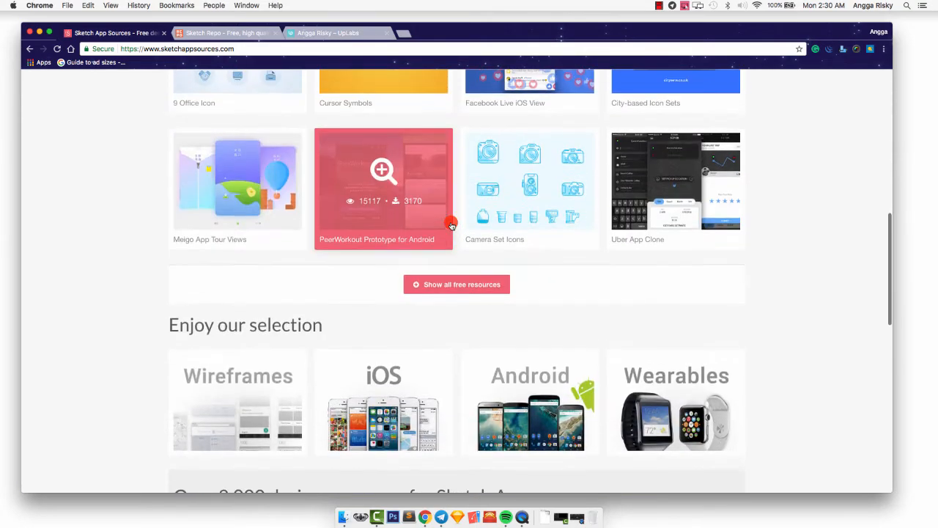
mouse_move(457, 284)
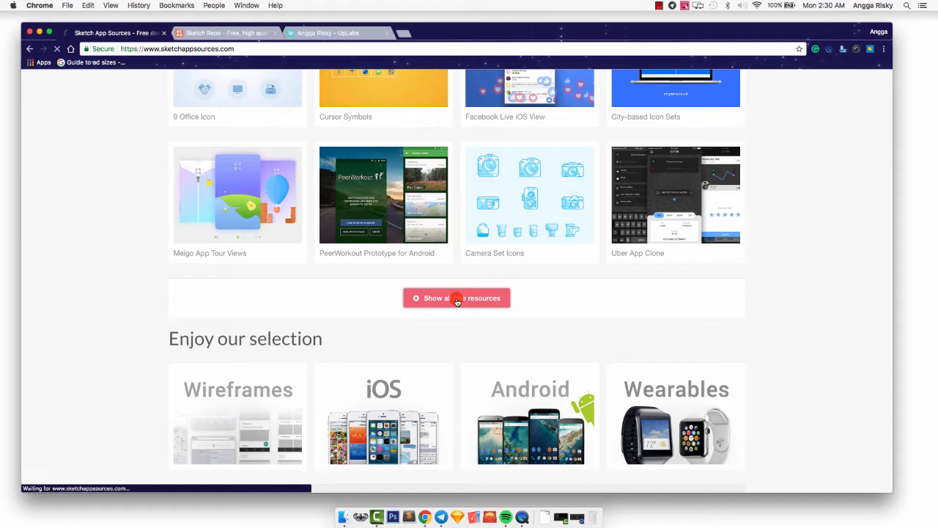
Step: Show all free resources and scroll the full grid down to the pagination and back mid-list
click(456, 298)
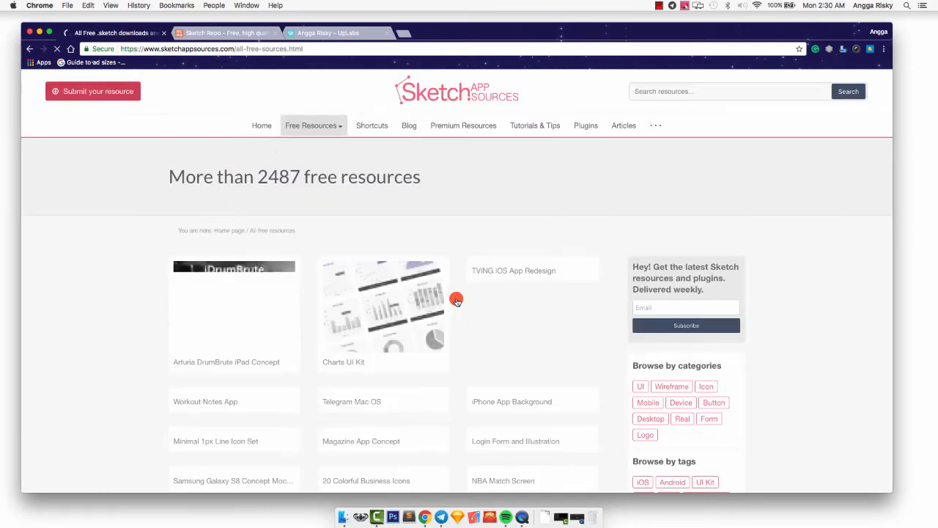
scroll(down, 3)
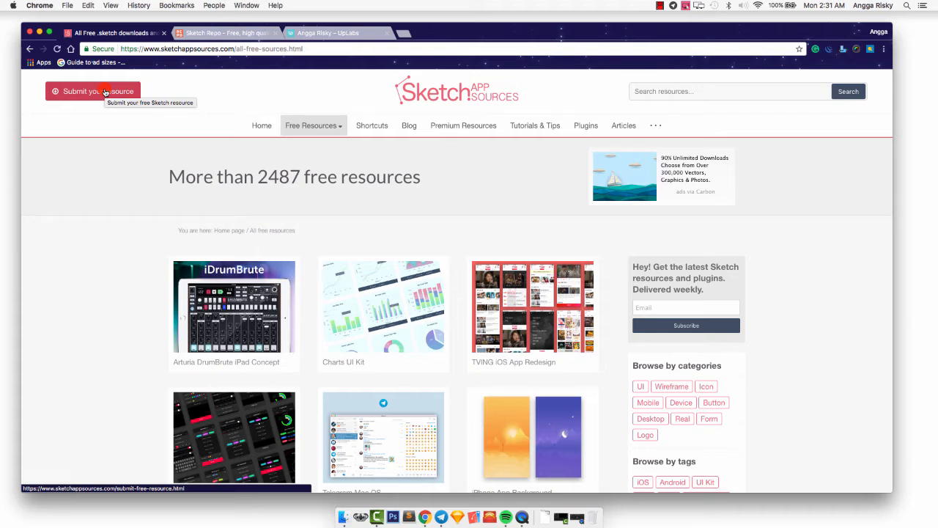
mouse_move(85, 133)
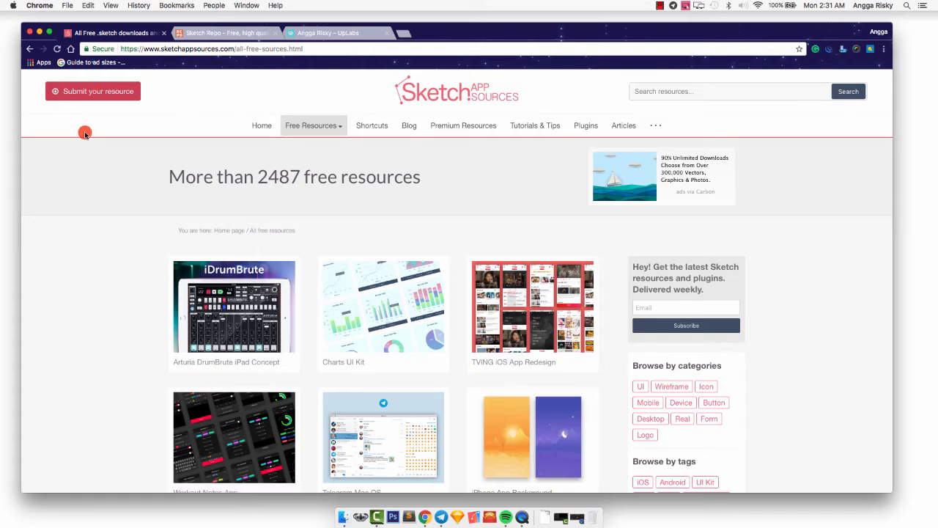
scroll(down, 3)
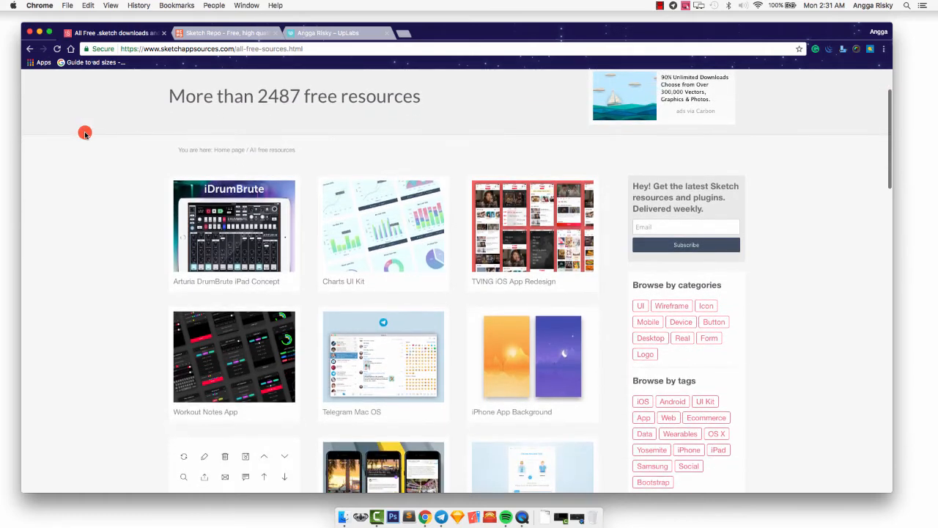
scroll(down, 3)
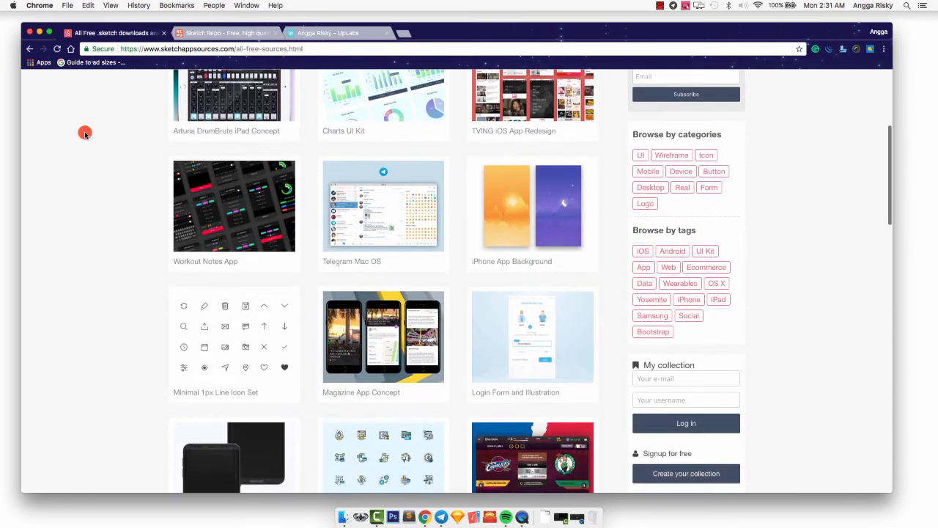
scroll(down, 3)
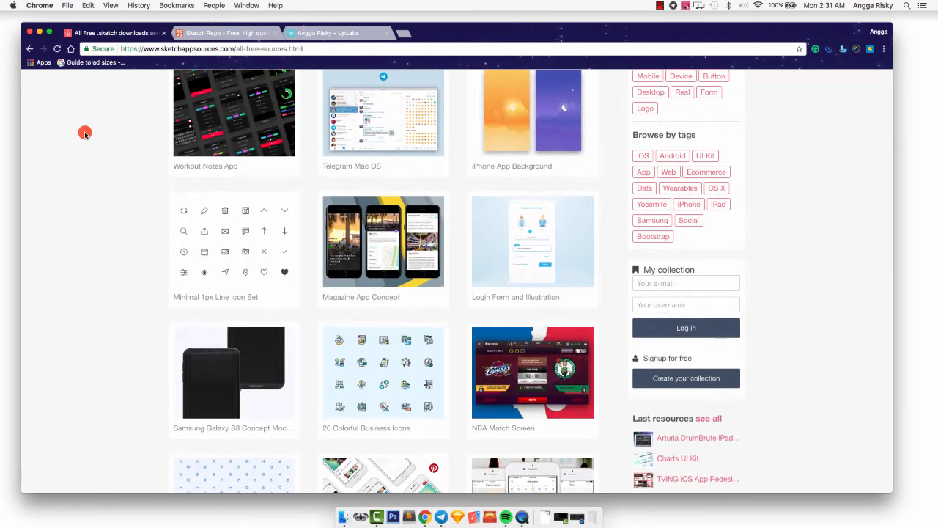
scroll(down, 3)
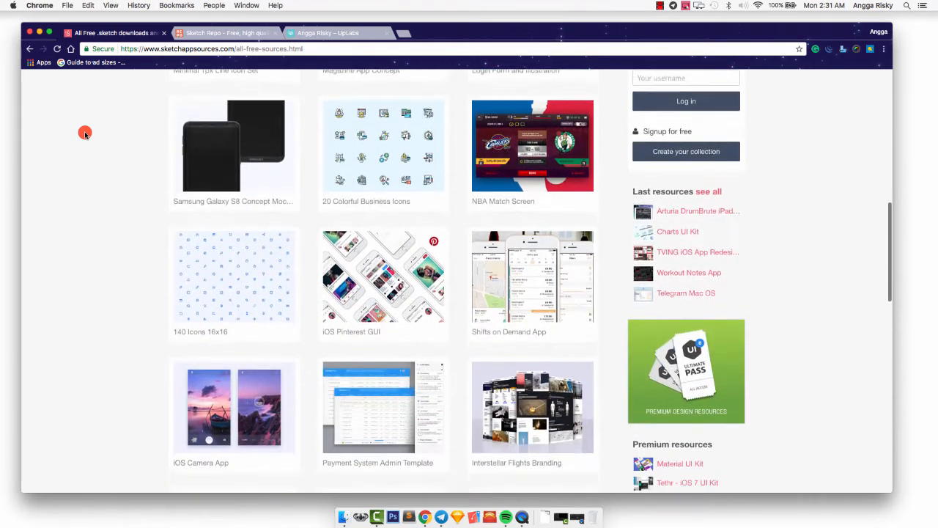
scroll(down, 3)
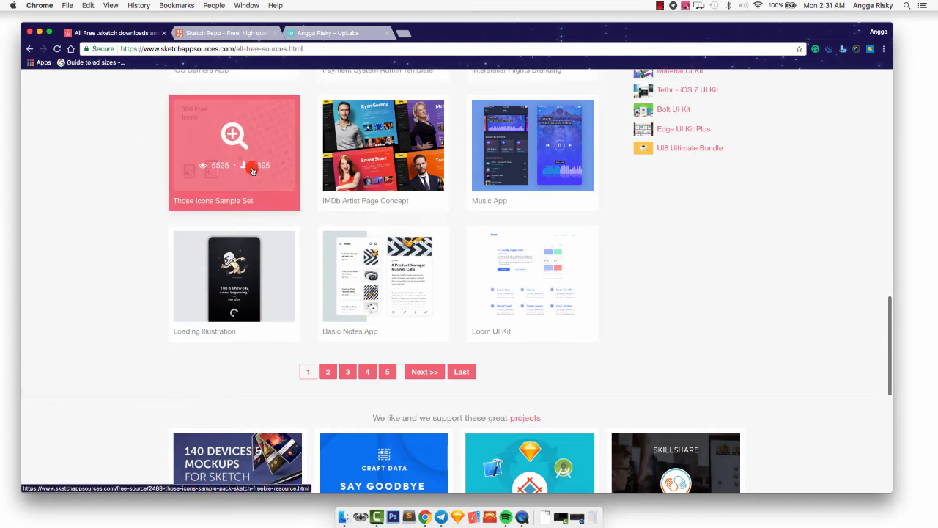
scroll(up, 3)
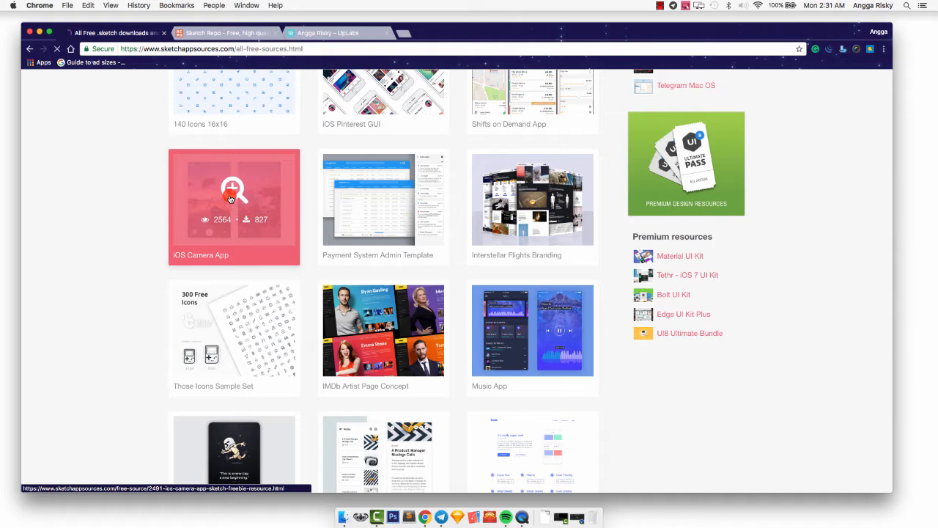
Step: Open the iOS Camera App resource and start its download from the thank-you page
click(234, 198)
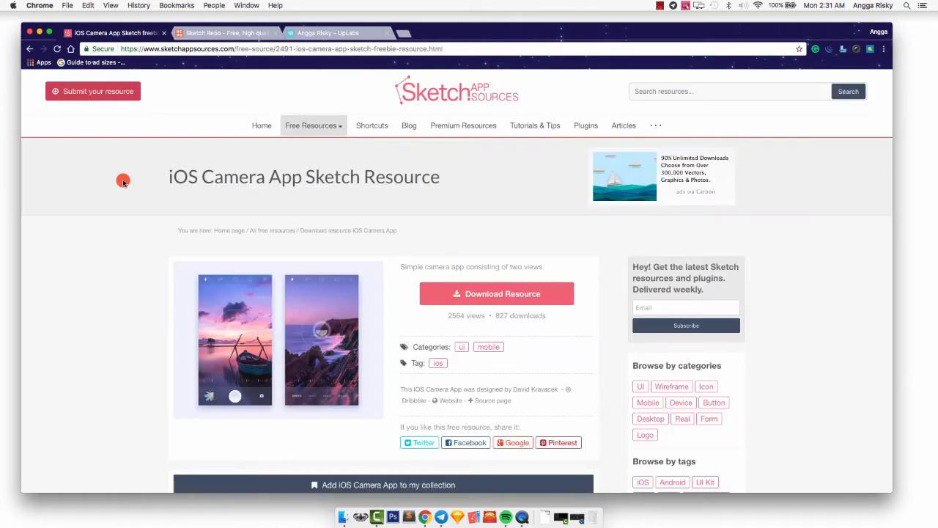
scroll(down, 3)
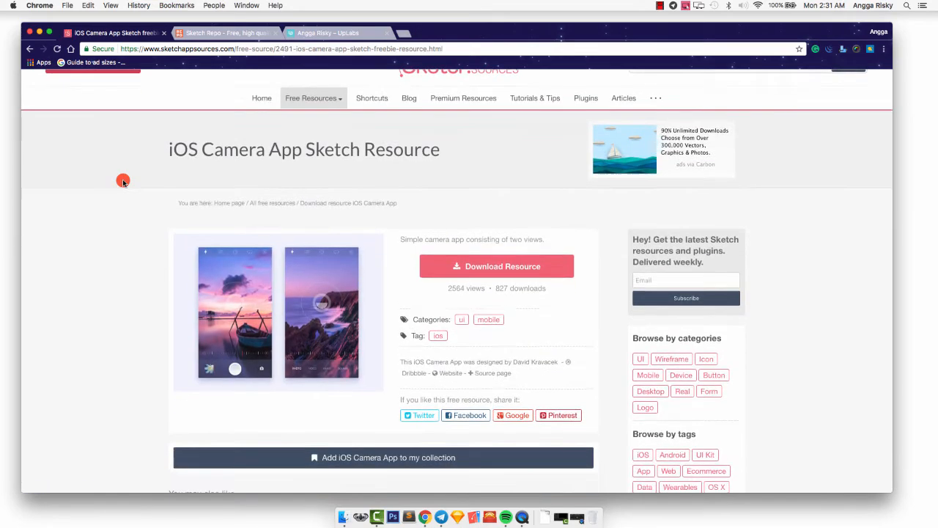
scroll(down, 3)
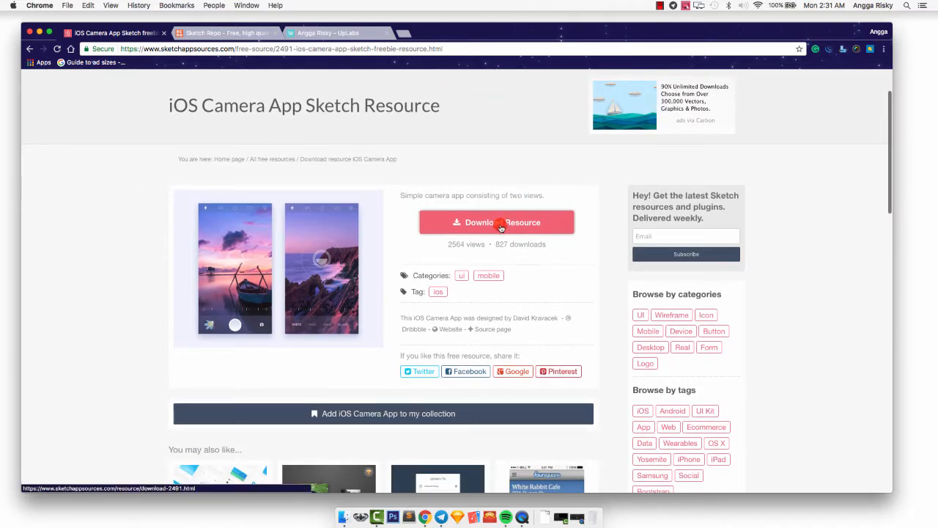
click(496, 223)
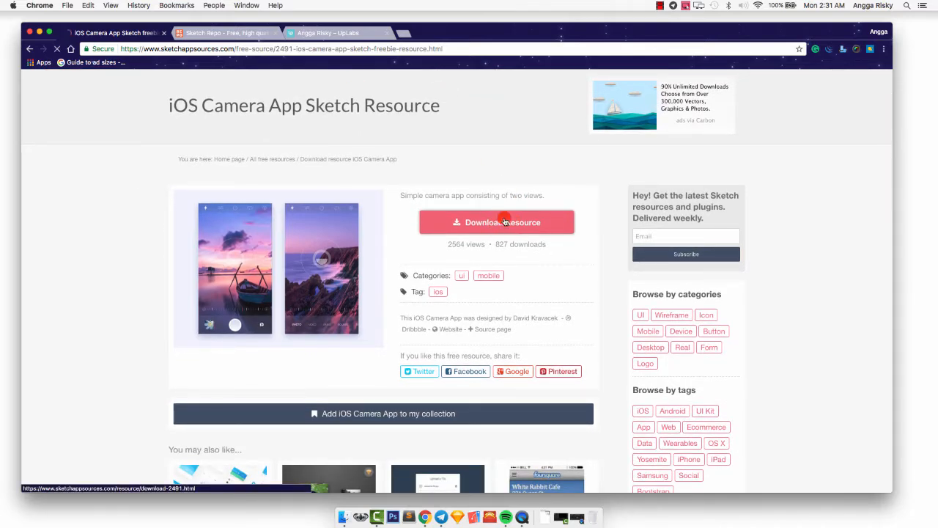
click(495, 223)
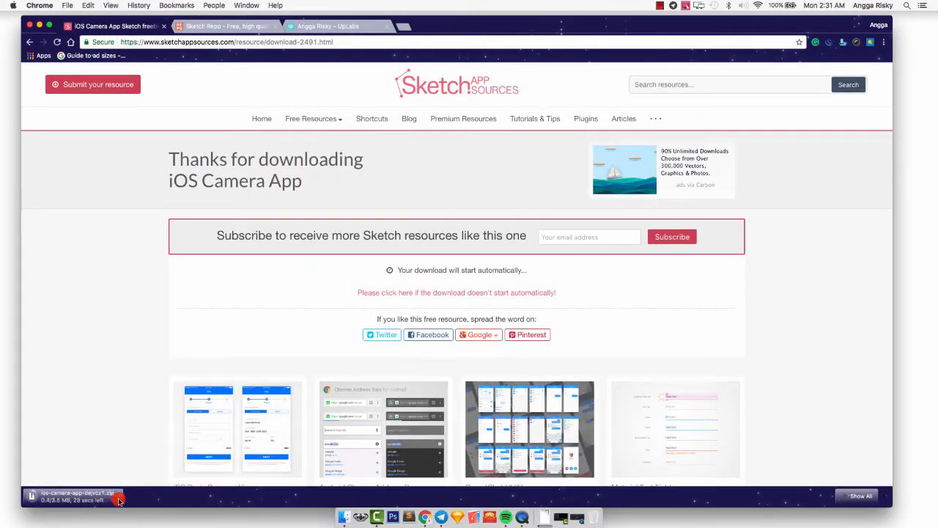
mouse_move(238, 428)
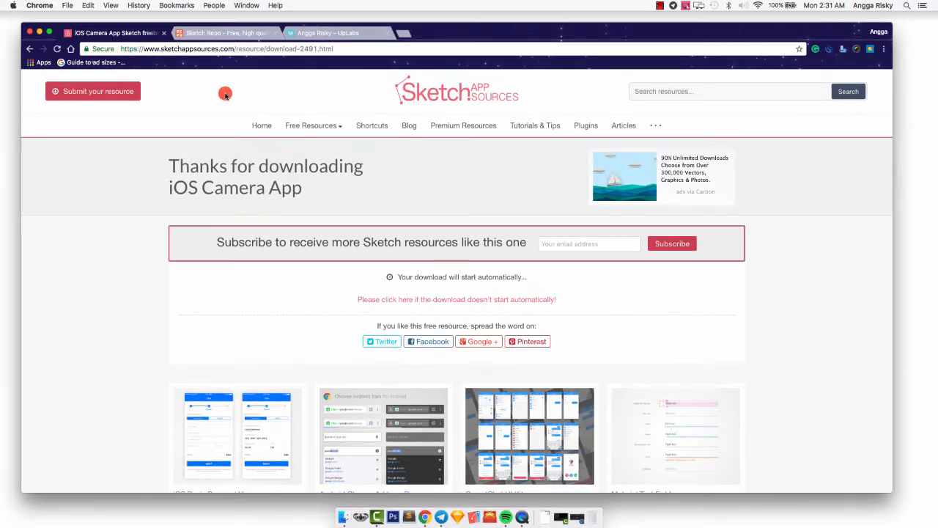
Step: Switch to the Sketch Repo tab, browse its homepage listings and return to the top
click(223, 32)
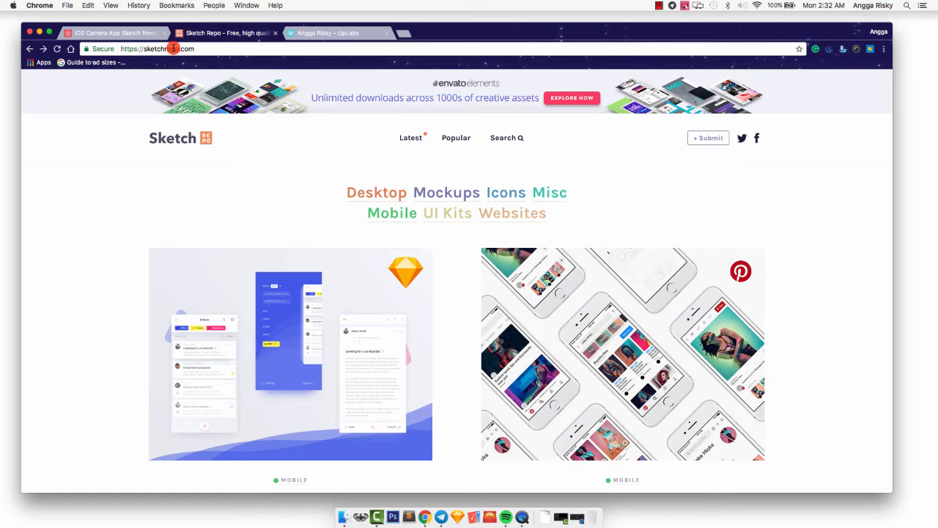
mouse_move(364, 171)
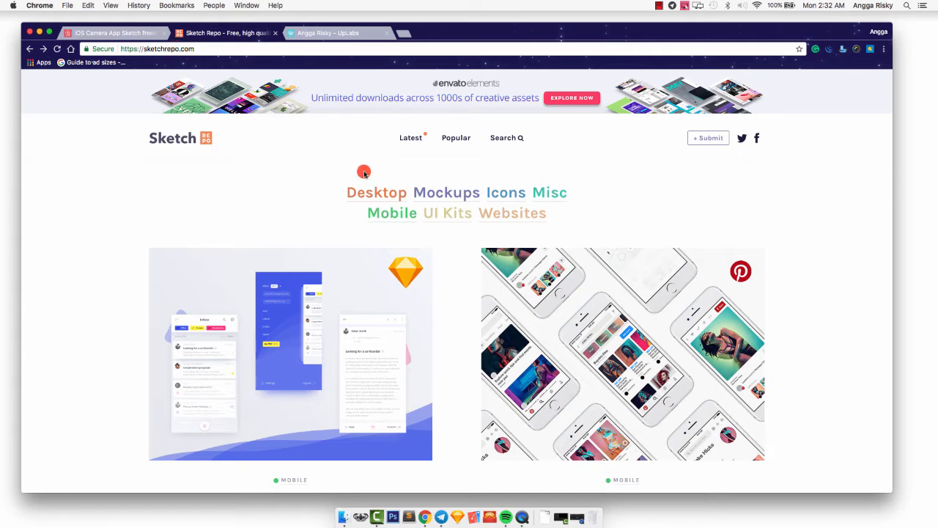
scroll(down, 3)
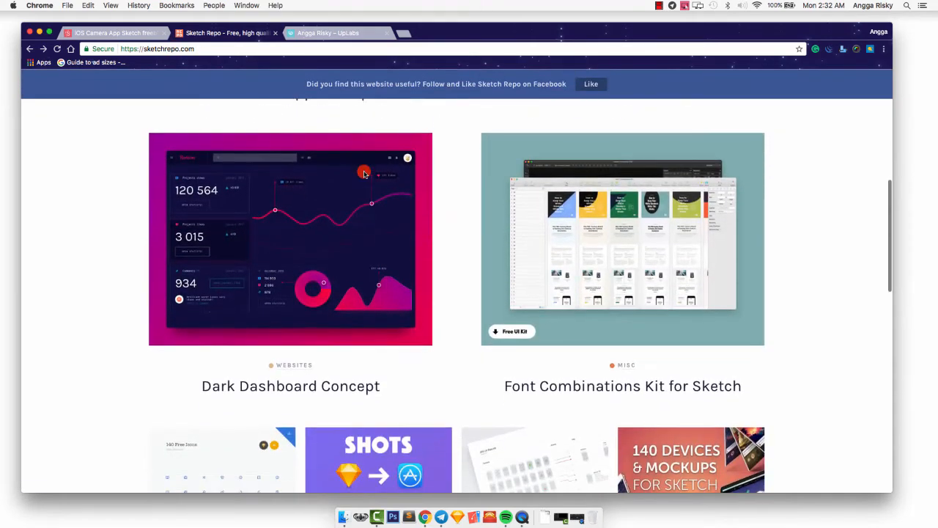
scroll(down, 3)
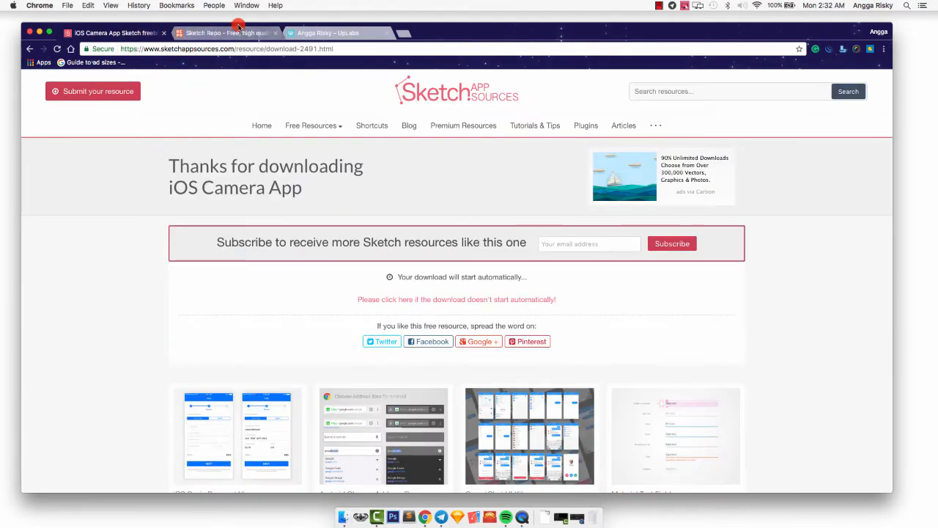
click(223, 32)
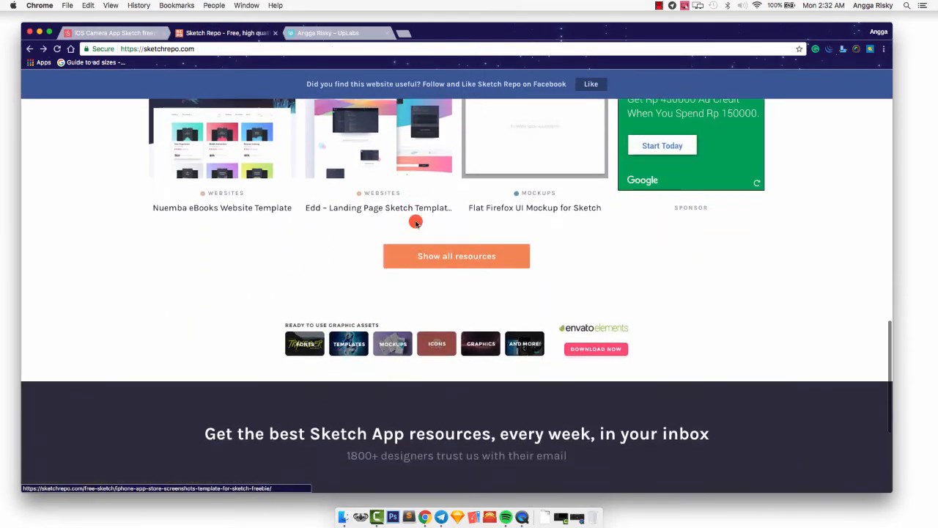
scroll(up, 3)
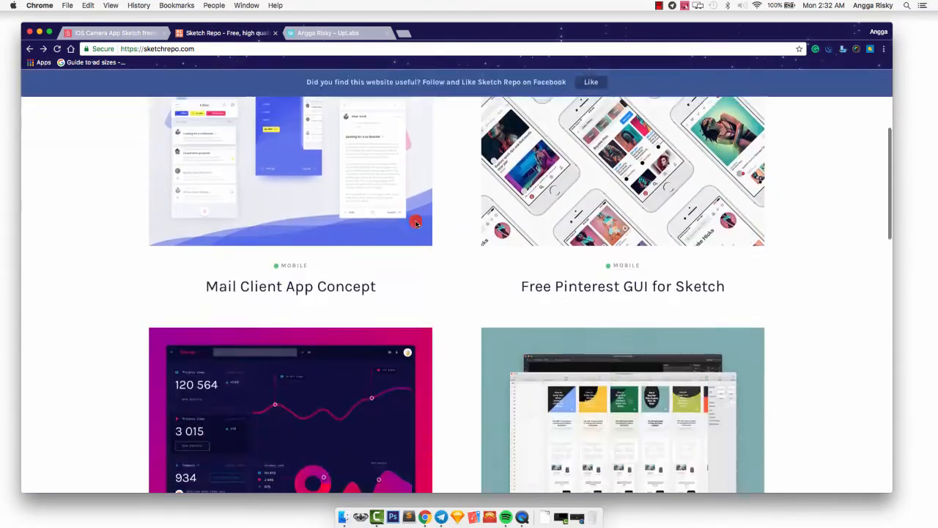
scroll(down, 3)
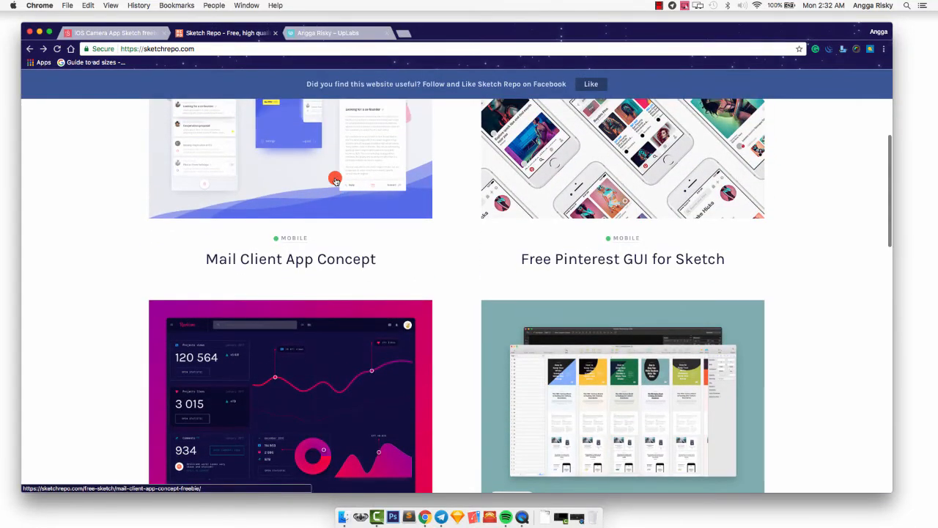
scroll(up, 3)
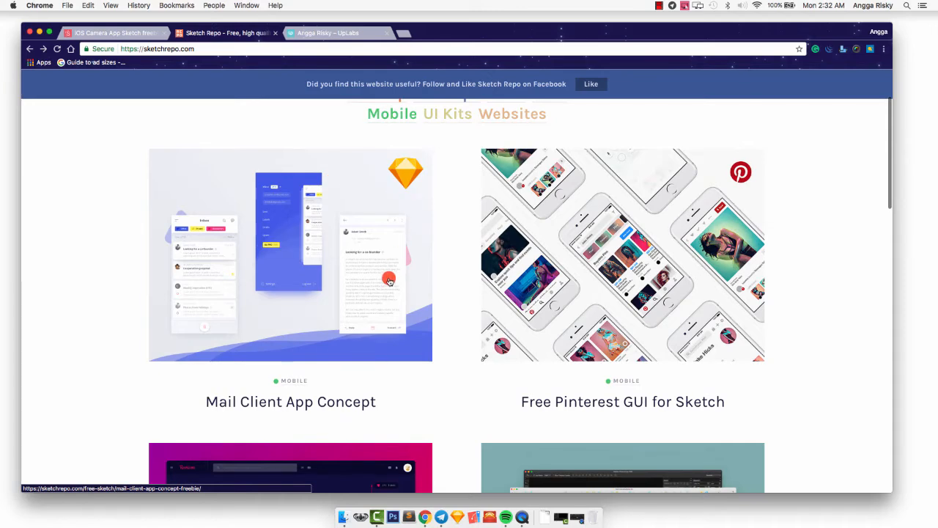
scroll(up, 3)
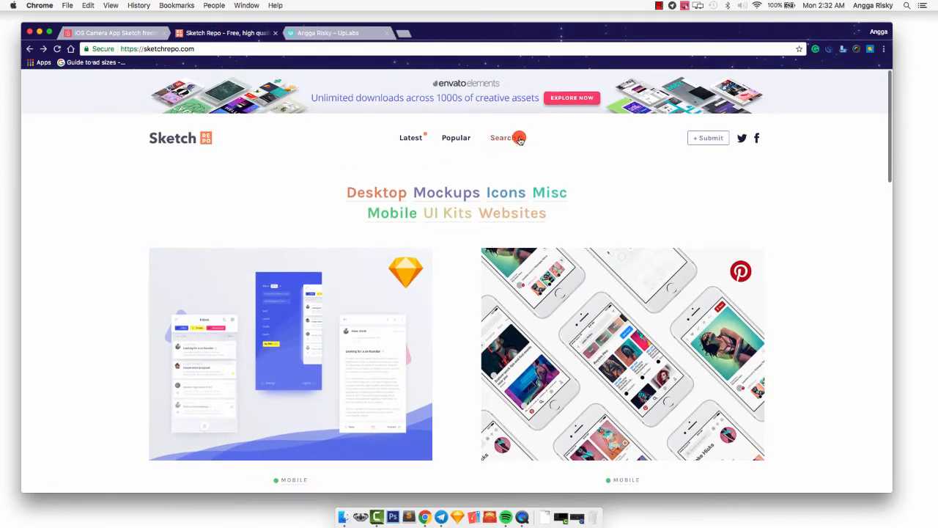
Step: Search Sketch Repo for 'ui kit' and show the results
click(501, 137)
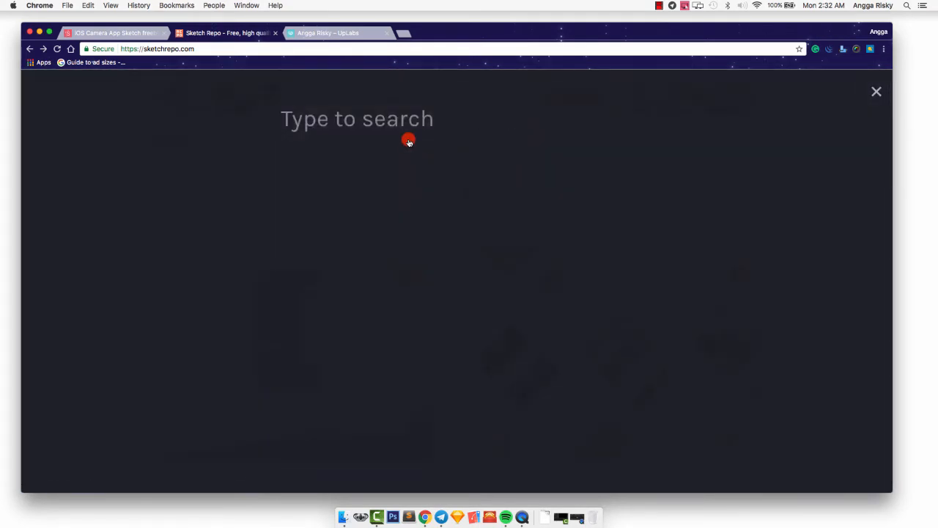
text(ui kit)
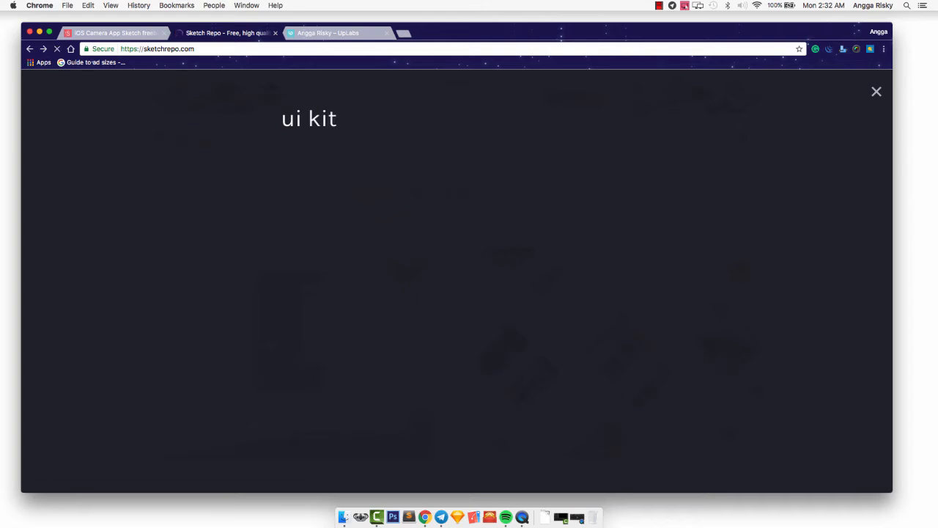
key(Return)
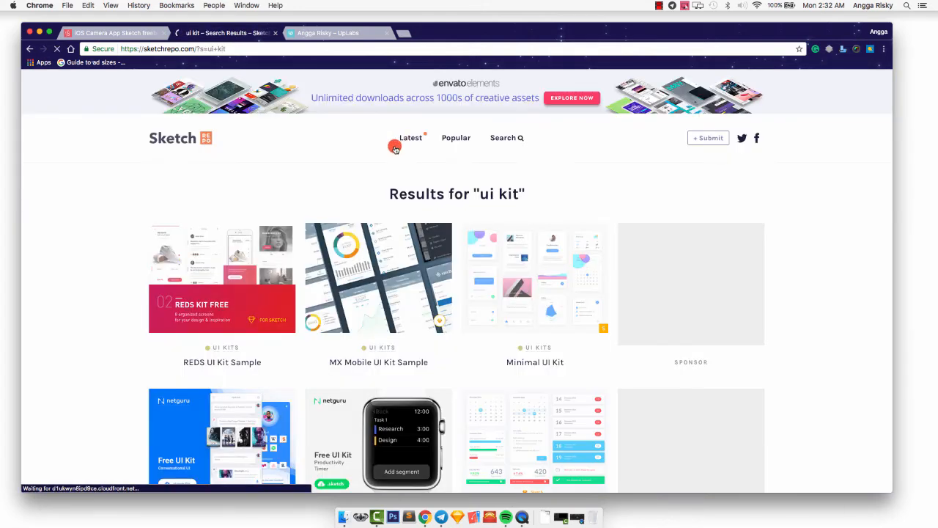
scroll(up, 3)
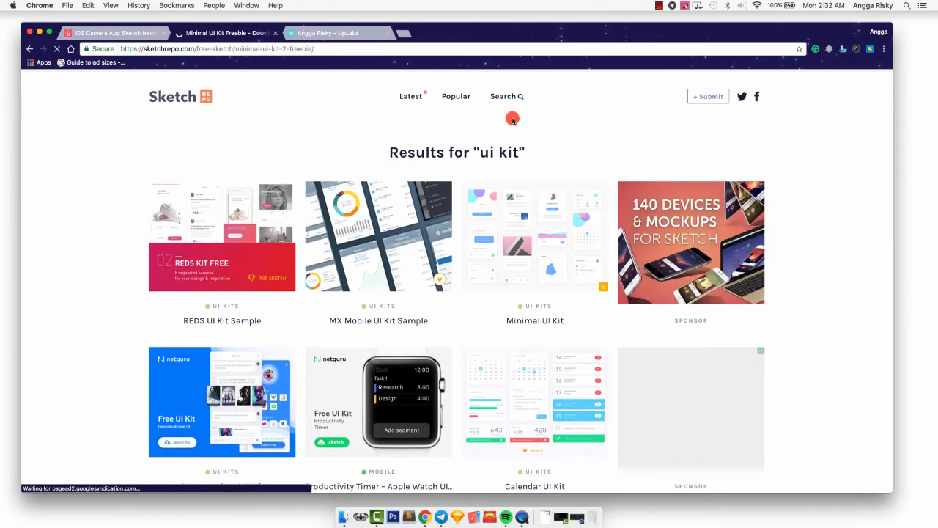
Step: Open the Minimal UI Kit result and download its .sketch file, returning to the page top
click(534, 235)
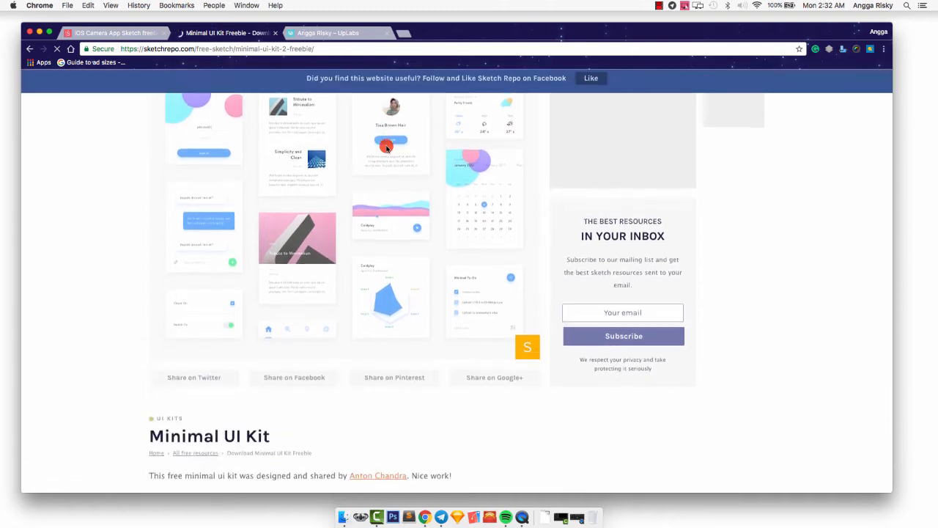
scroll(up, 3)
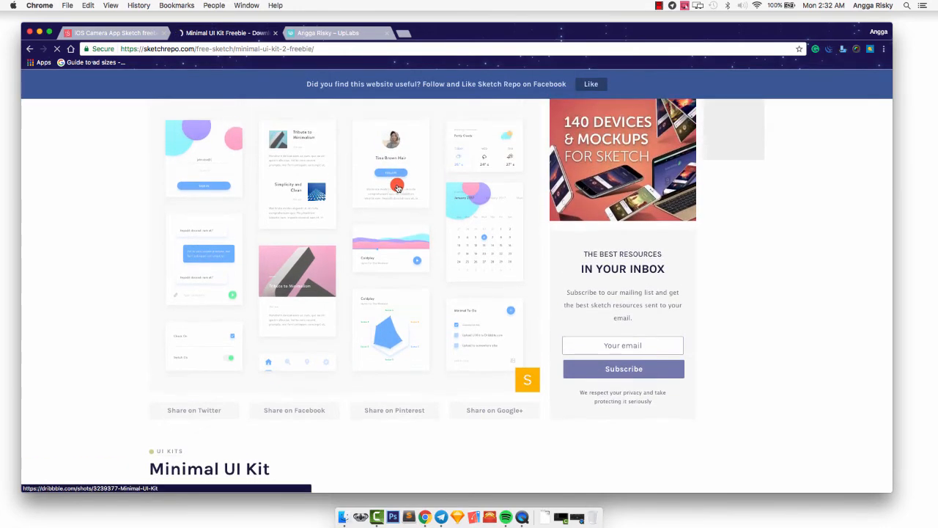
scroll(down, 3)
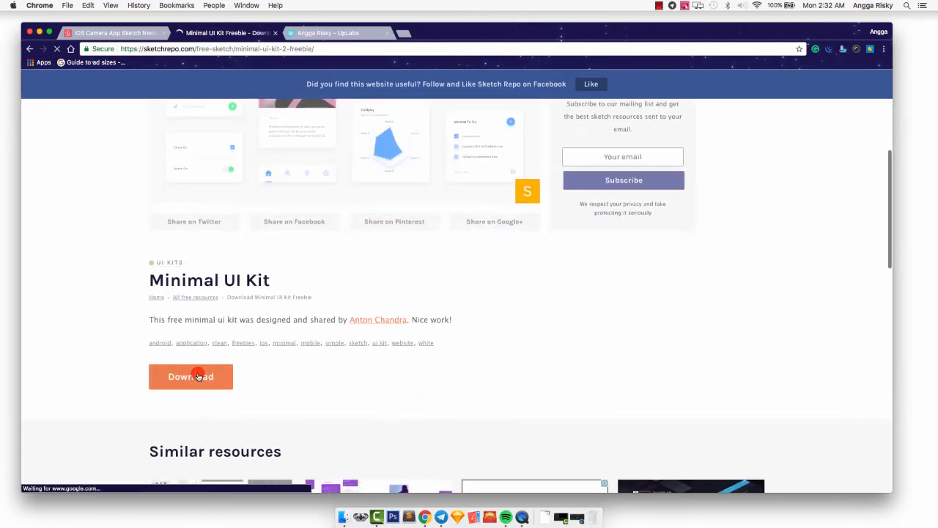
click(191, 375)
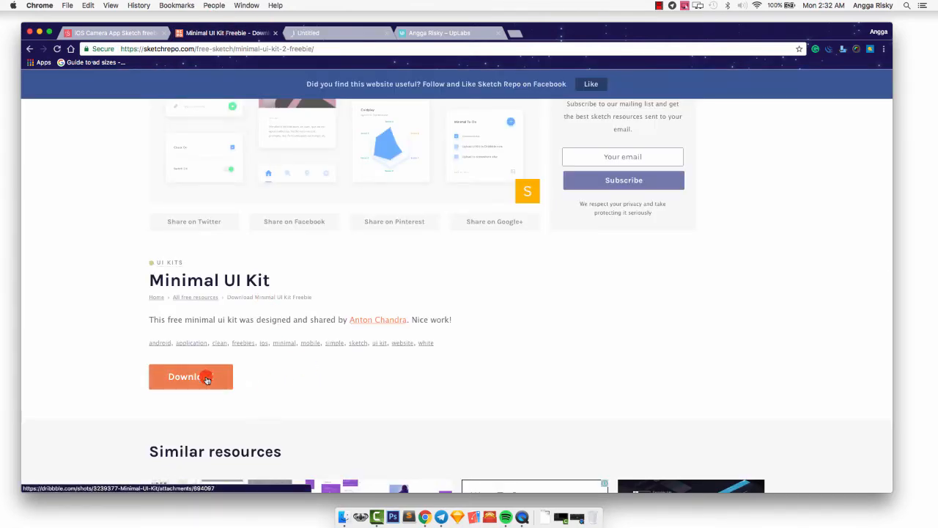
click(191, 376)
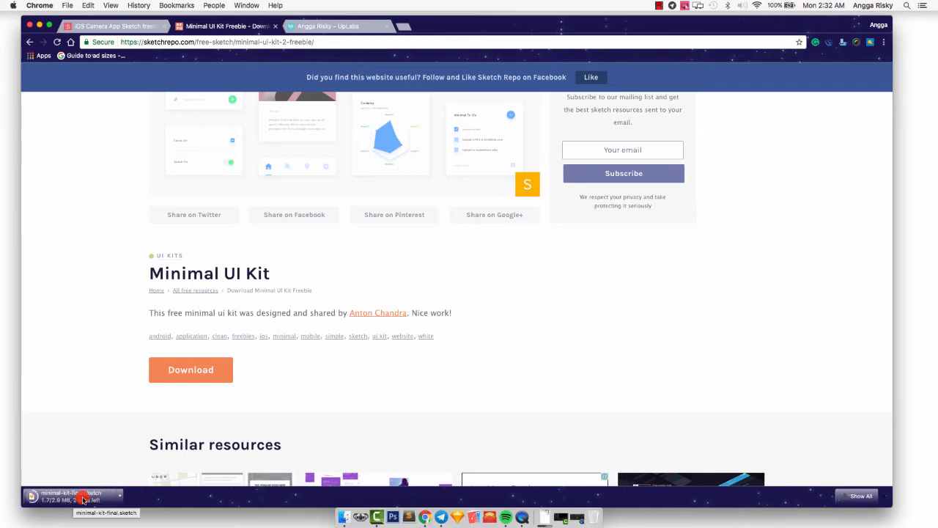
scroll(up, 3)
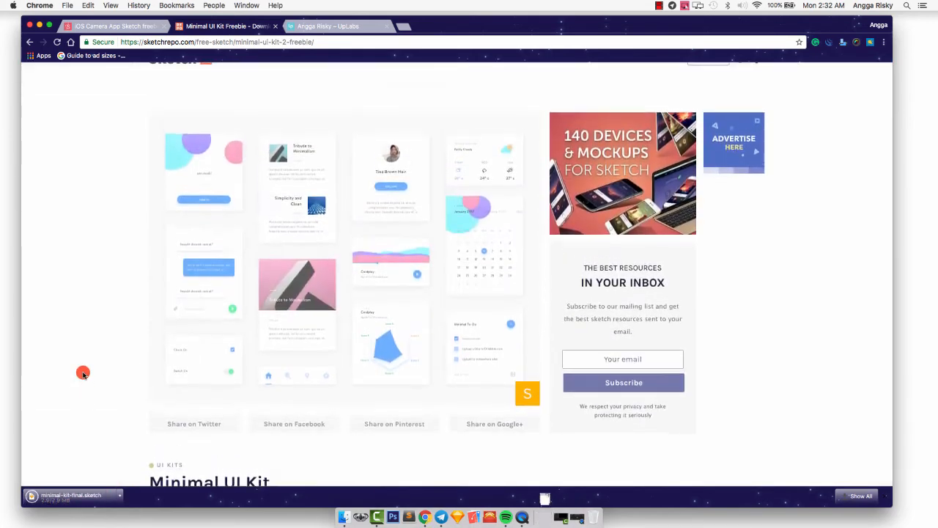
scroll(up, 3)
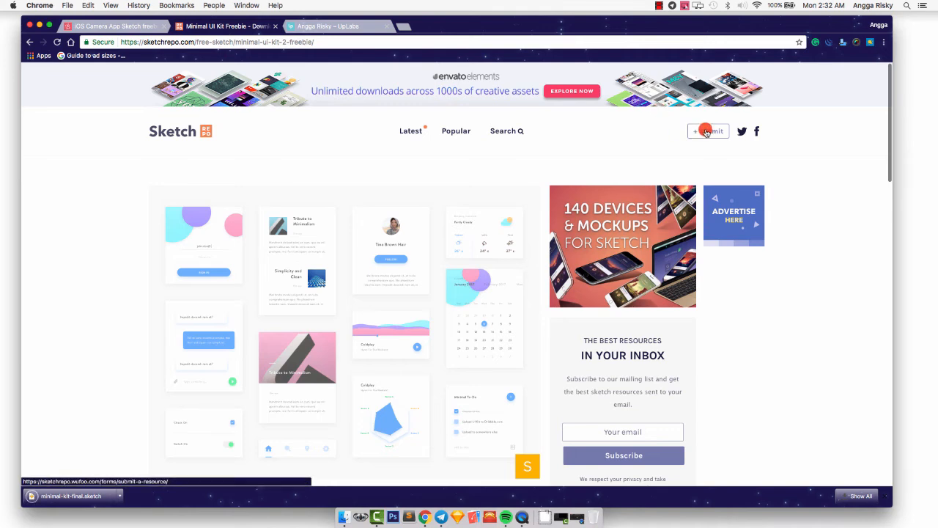
click(708, 130)
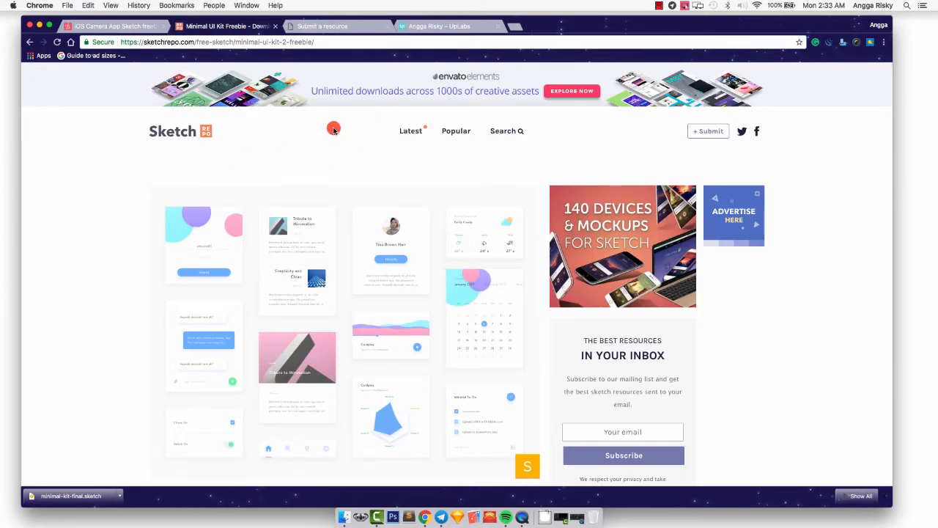
click(322, 26)
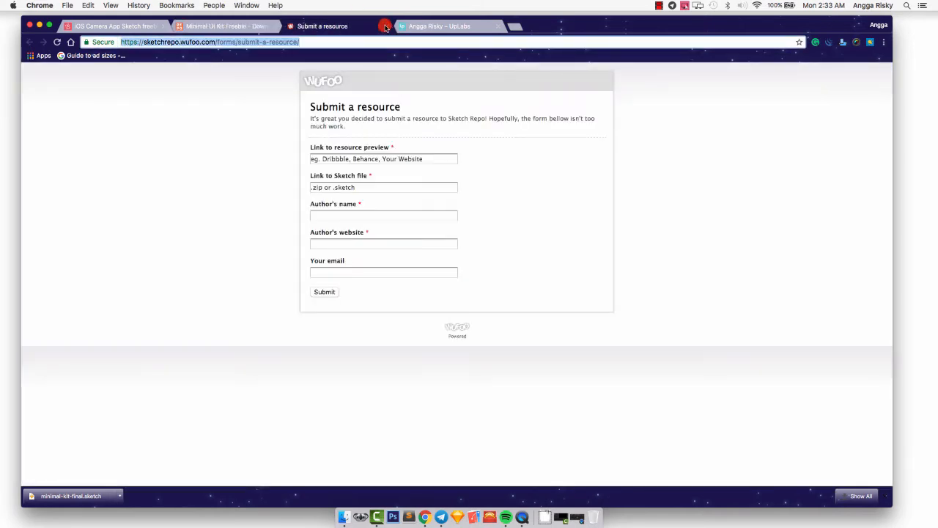
click(384, 159)
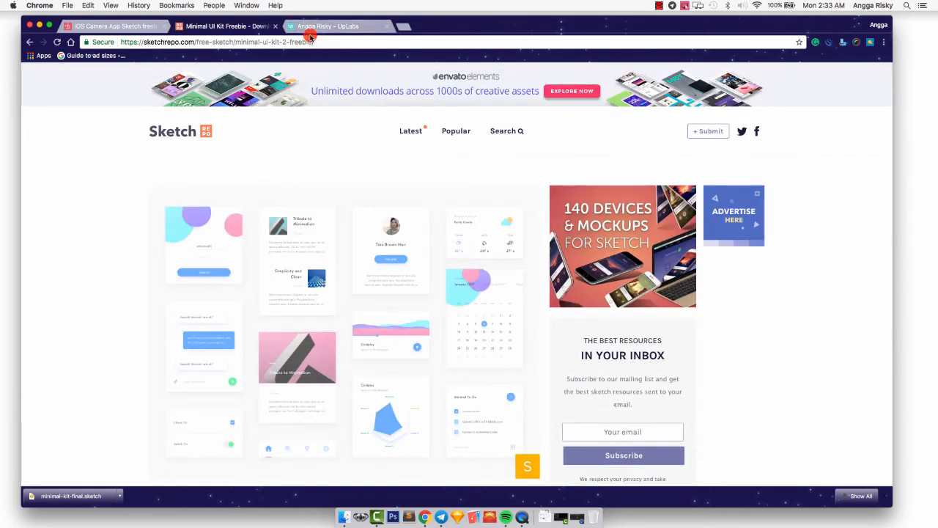
click(329, 27)
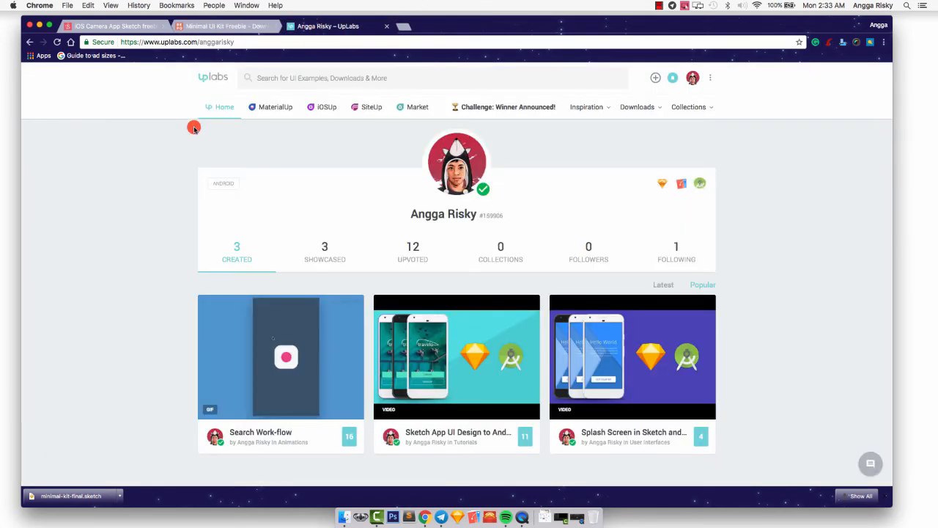
mouse_move(179, 155)
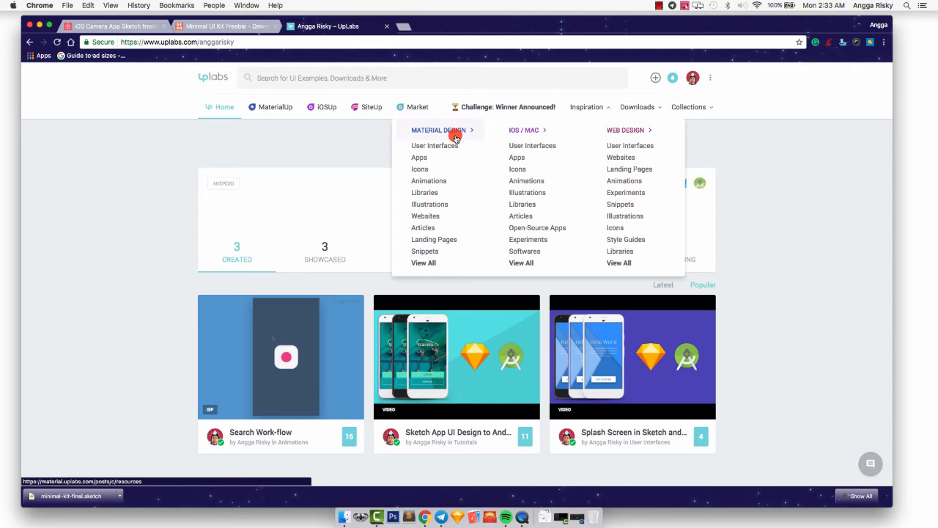
Step: From the Downloads menu, load the Icons category under iOS / Mac
click(636, 105)
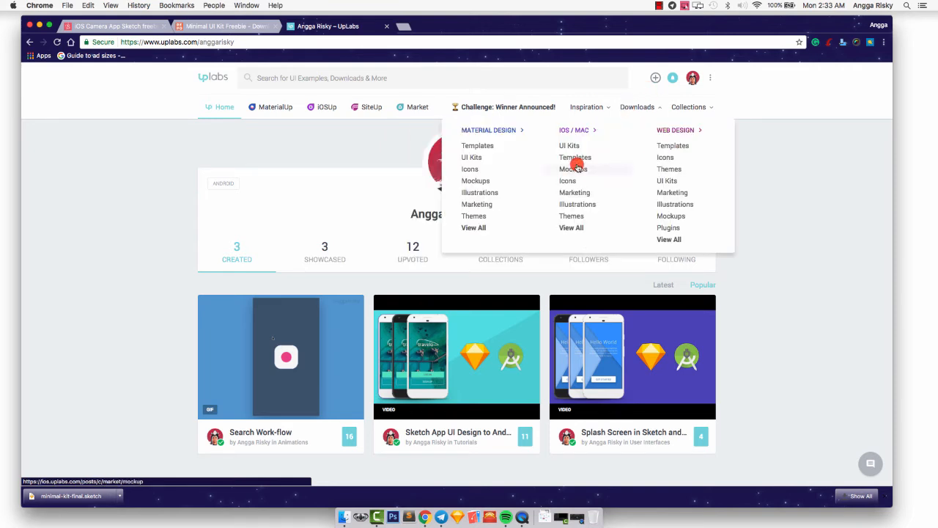
mouse_move(643, 192)
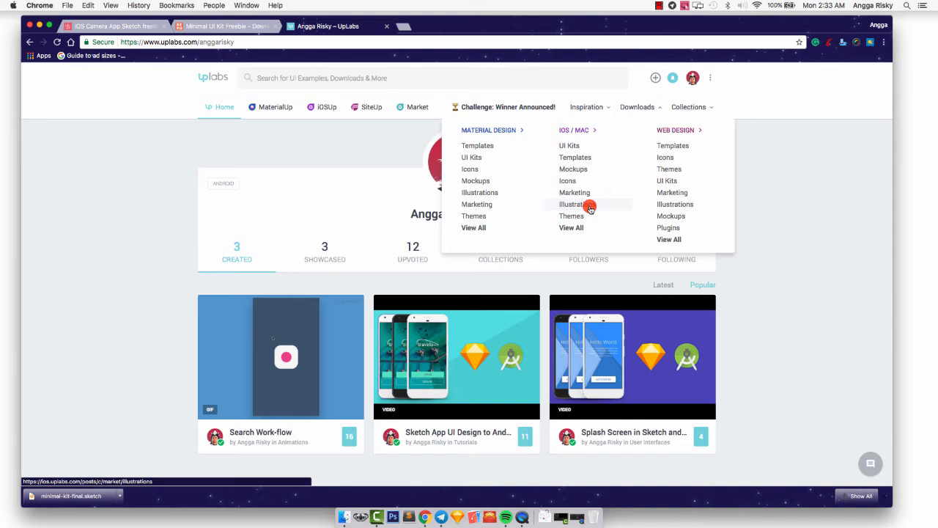
mouse_move(567, 145)
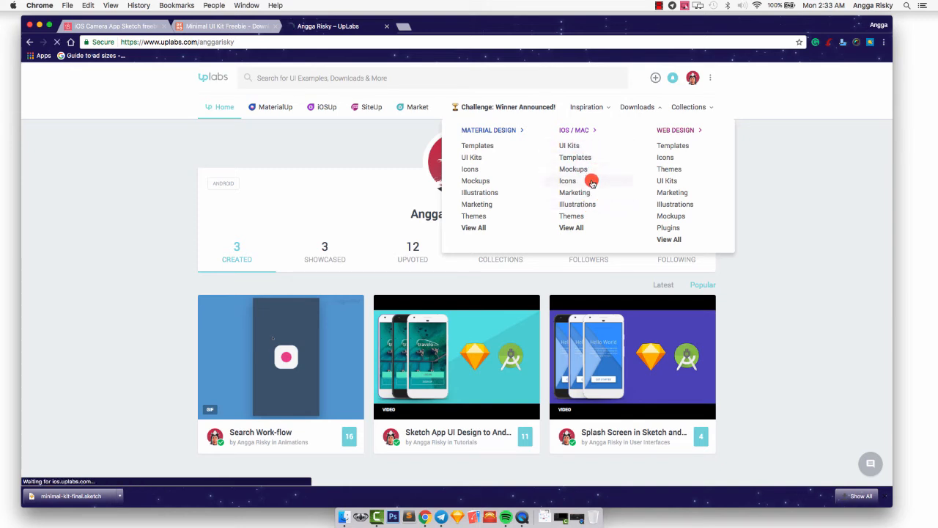
click(567, 181)
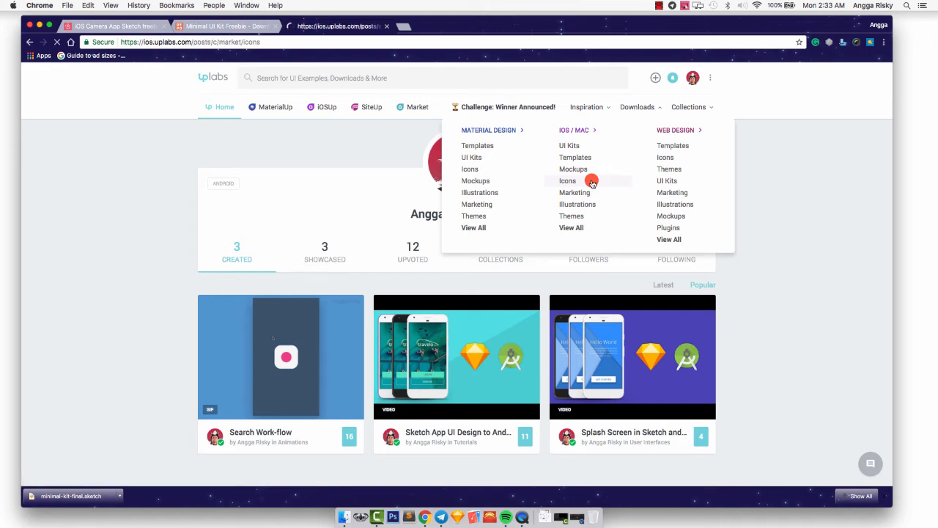
click(567, 182)
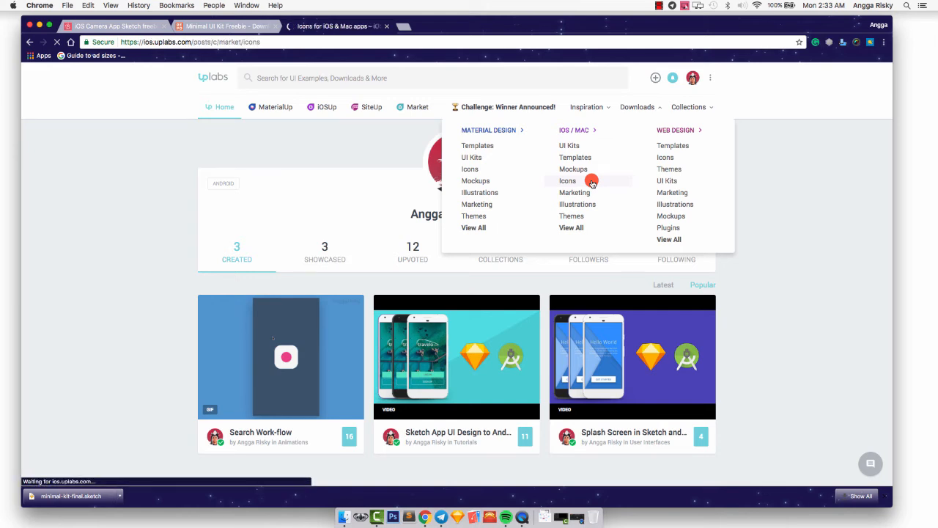
Step: Filter the iOS & macOS resources to Free Products only
click(568, 181)
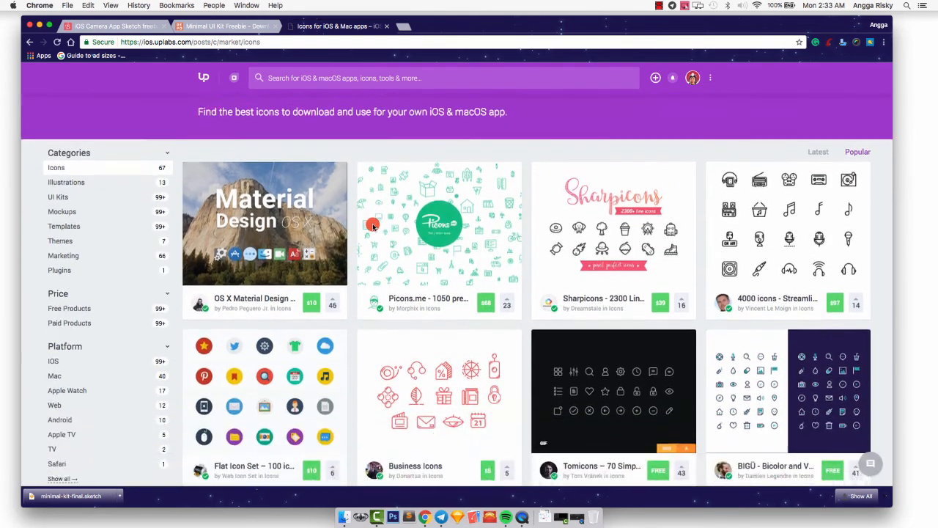
scroll(down, 3)
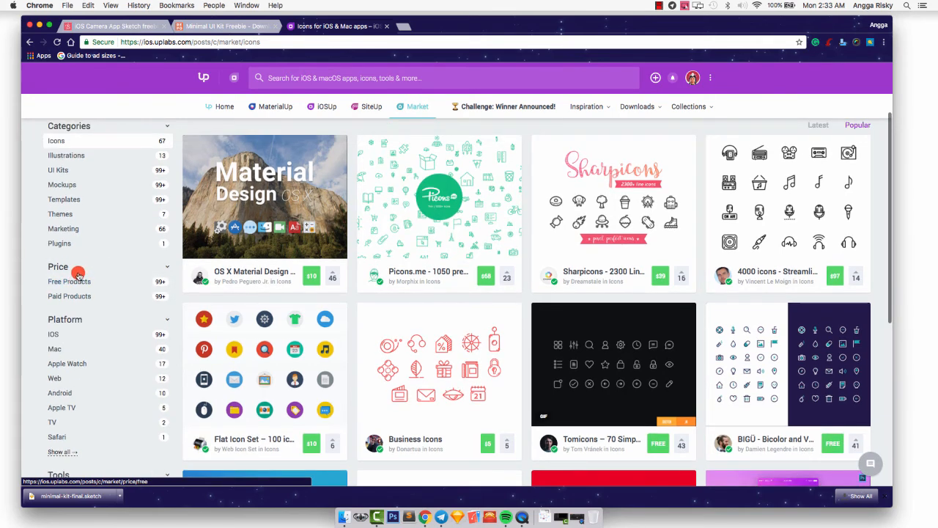
click(69, 282)
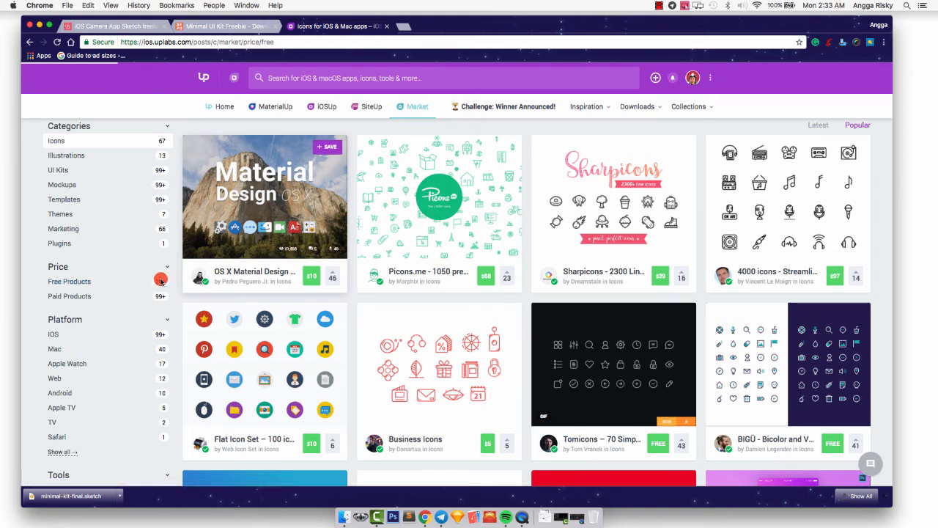
click(326, 106)
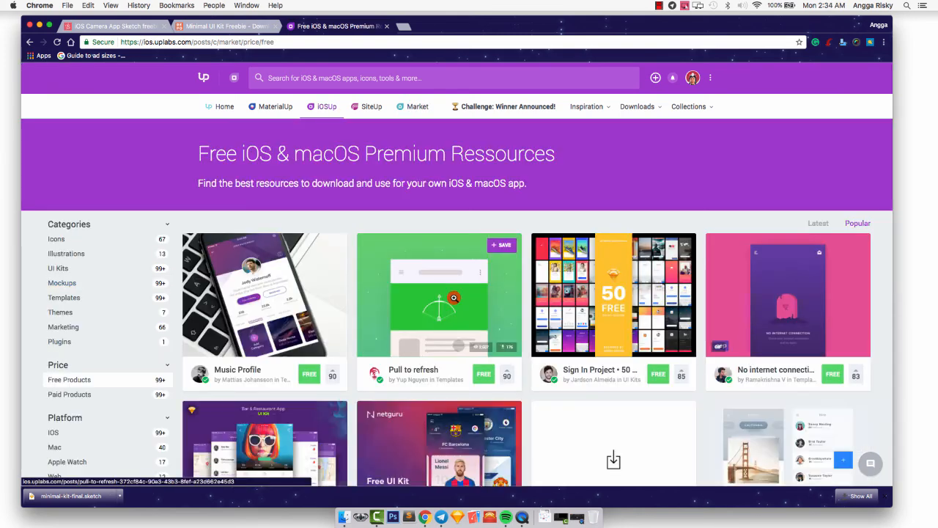
Step: Scroll the free results grid down to the Tomicons card
scroll(down, 3)
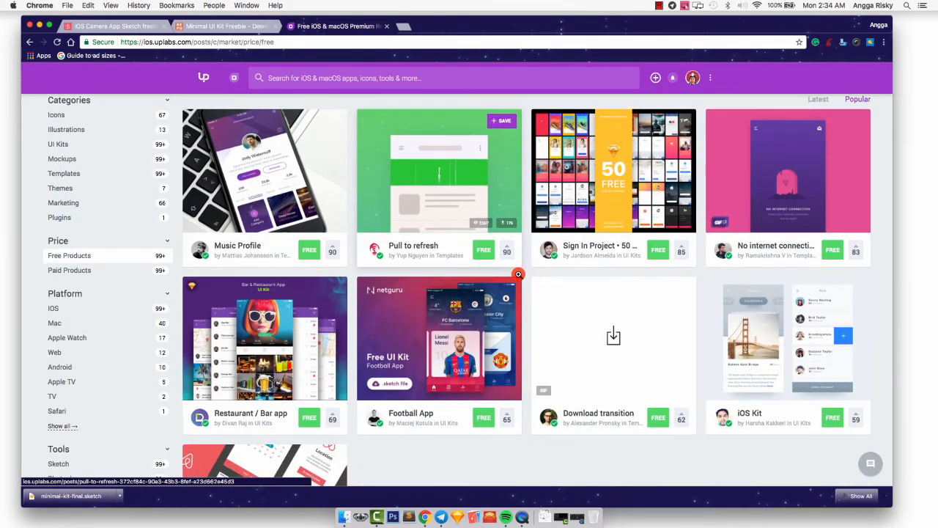
scroll(down, 3)
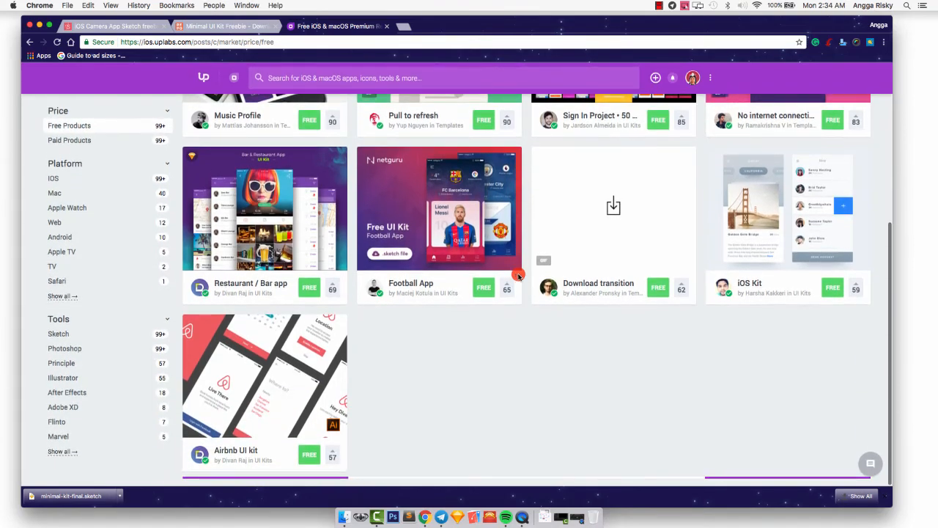
scroll(up, 3)
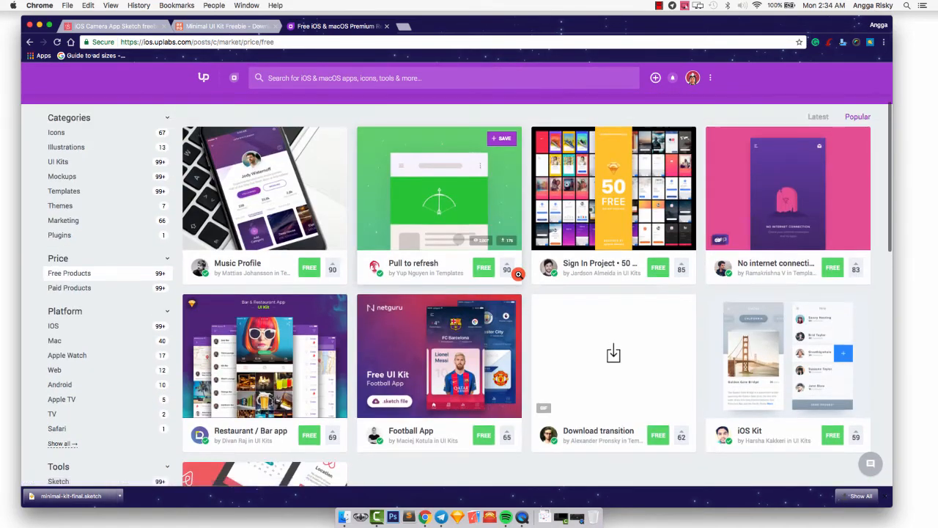
scroll(down, 3)
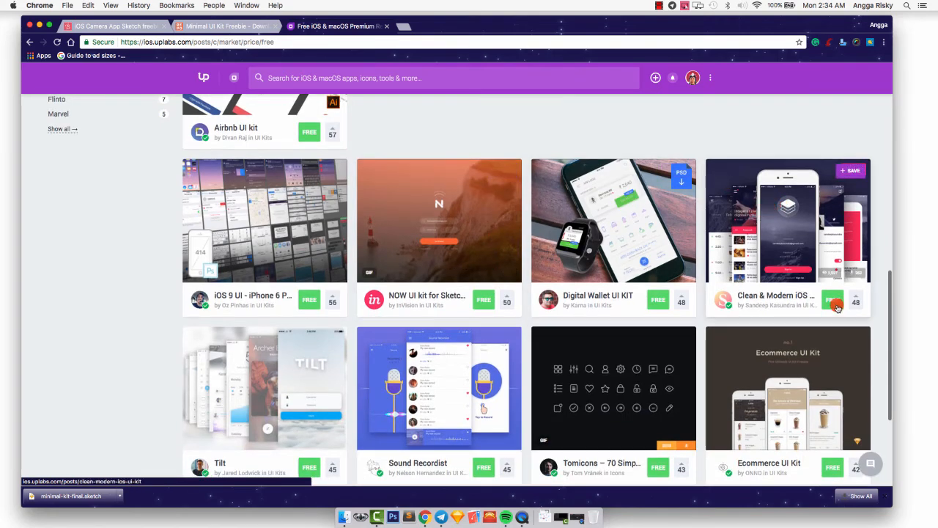
scroll(down, 3)
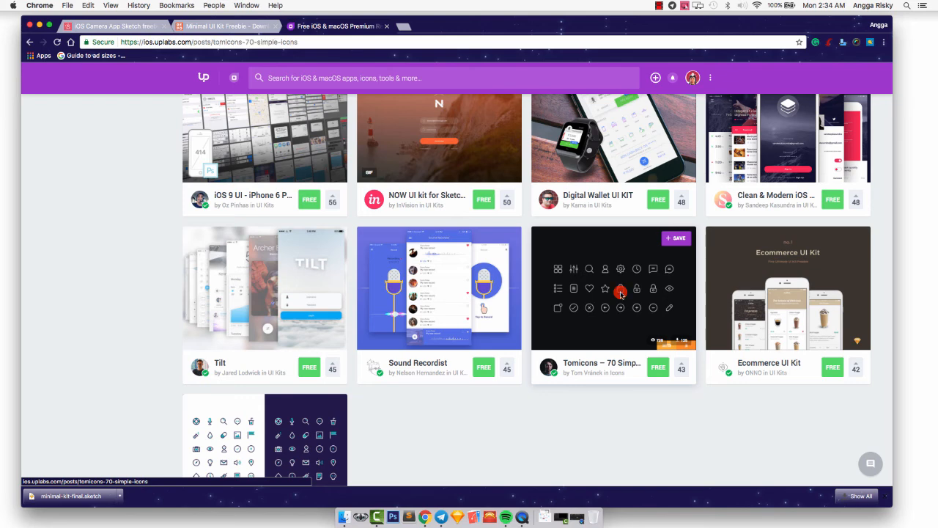
Step: Open the Tomicons – 70 Simple Icons post and start its free download
click(613, 287)
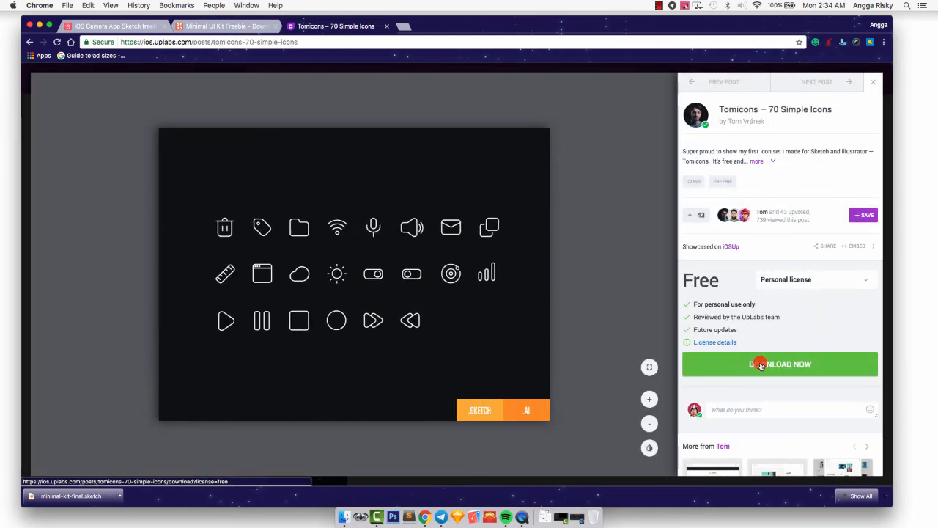
click(780, 364)
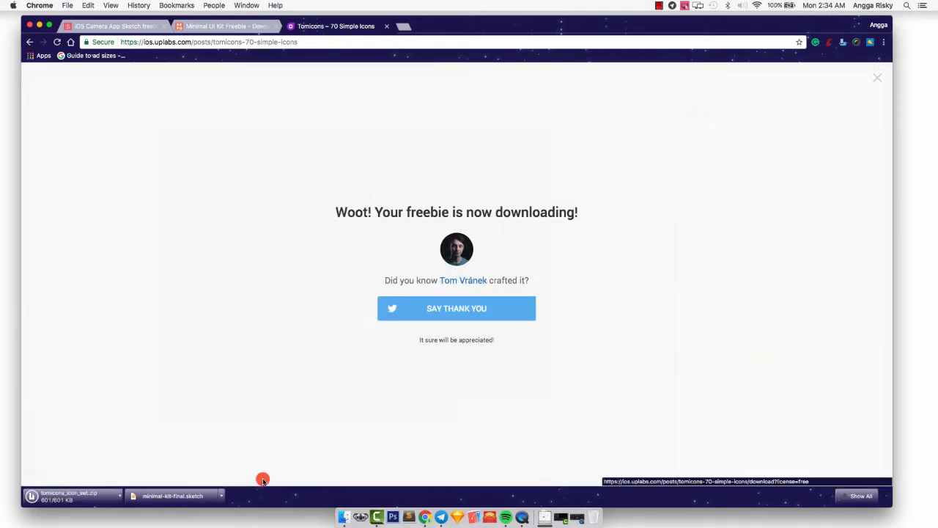